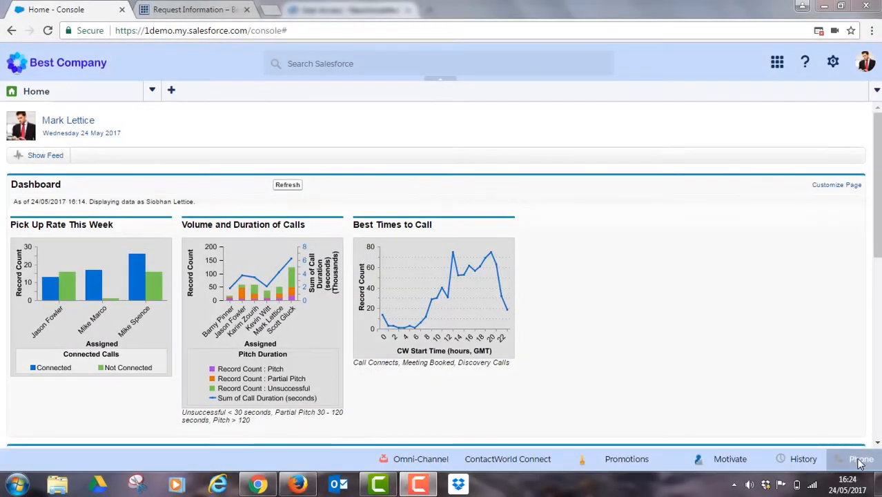
- Log in to the NewVoiceMedia softphone via Salesforce and set the agent status to Ready
left_click(861, 458)
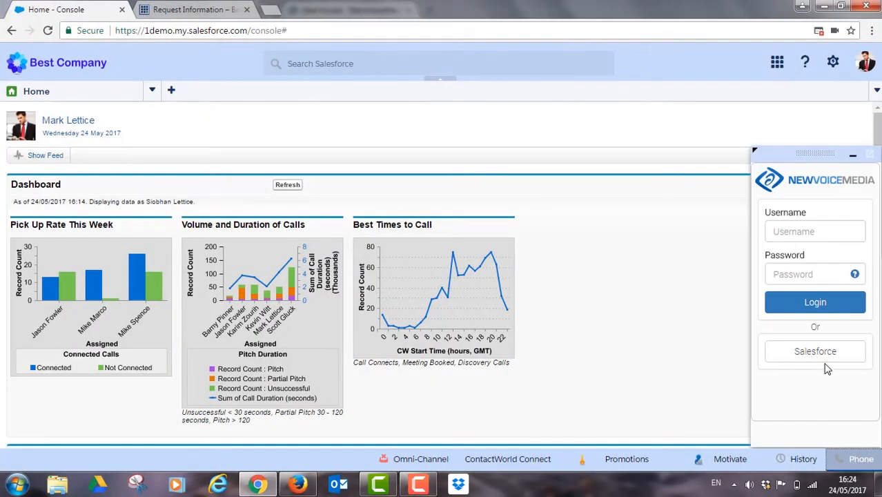
left_click(815, 351)
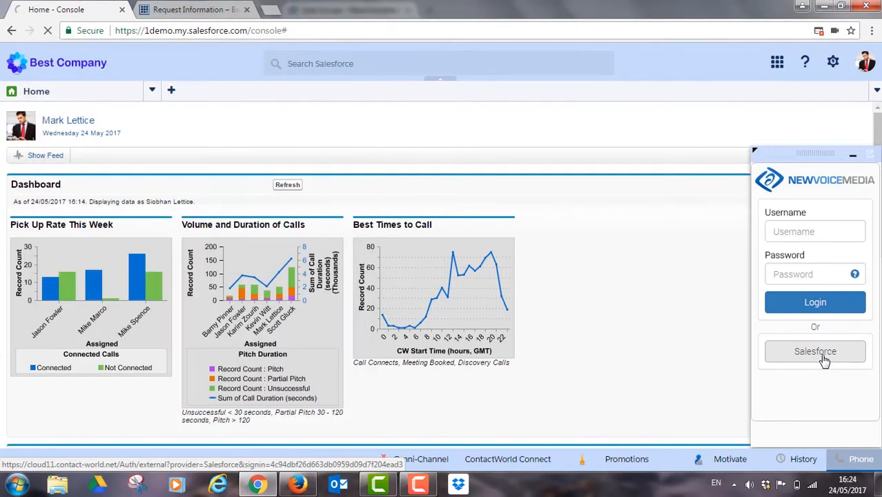
left_click(815, 352)
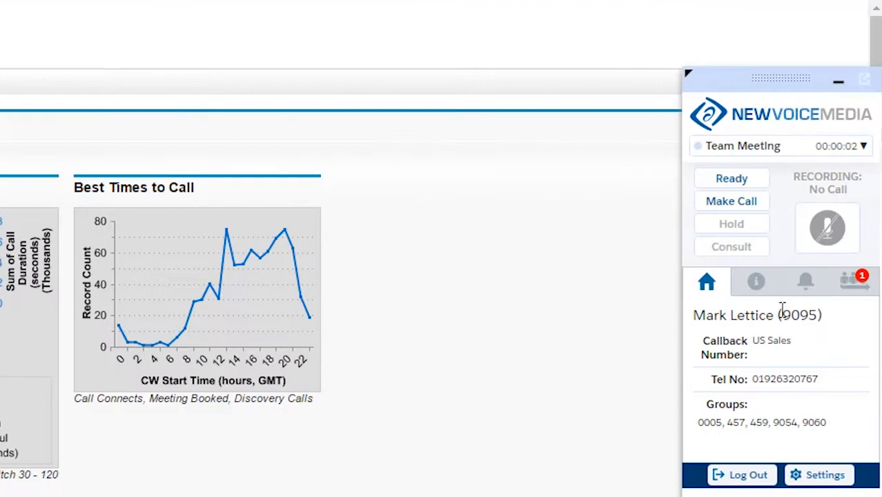
left_click(732, 178)
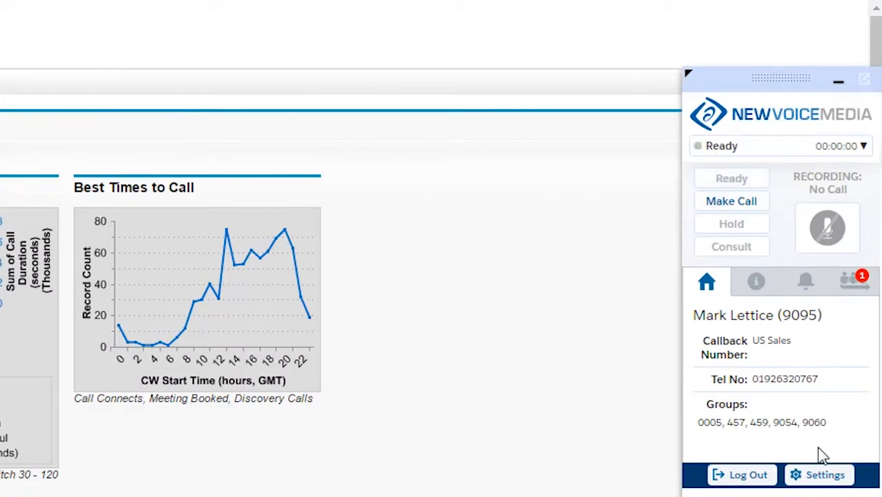
- Save softphone settings with Use Softphone on and the US Sales callback number
left_click(826, 475)
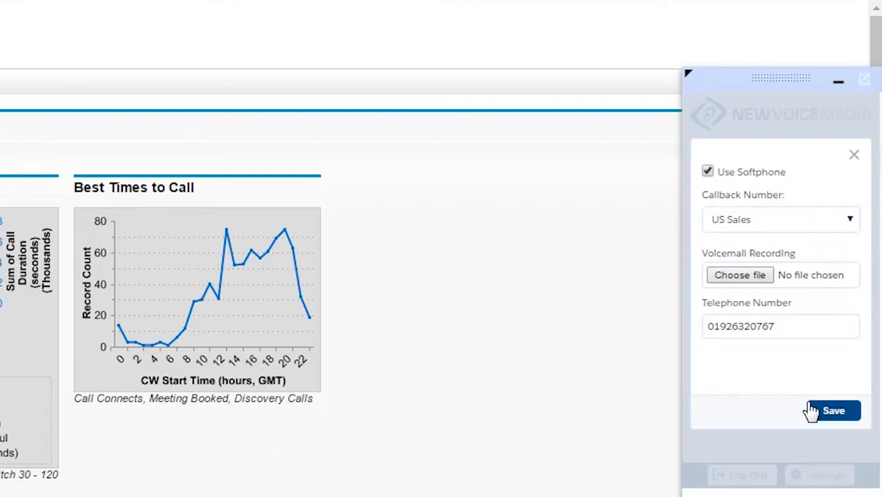
left_click(780, 326)
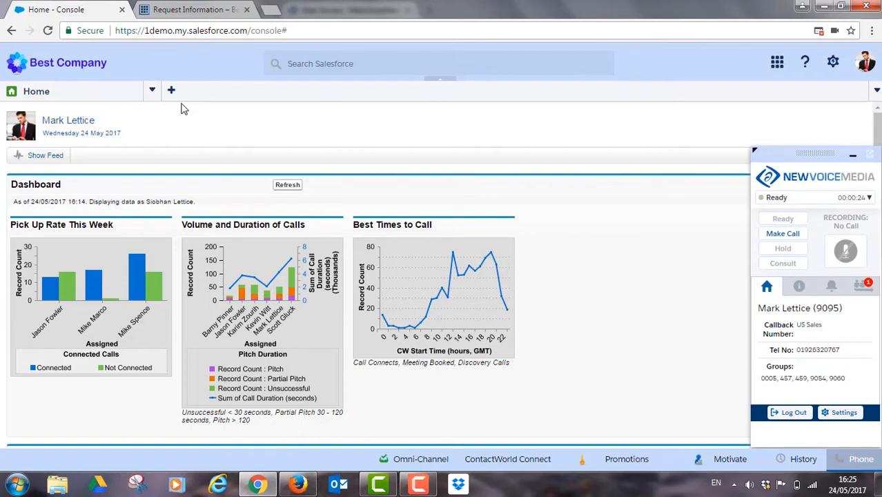
- Show the All Leads list view from the console navigation
left_click(35, 91)
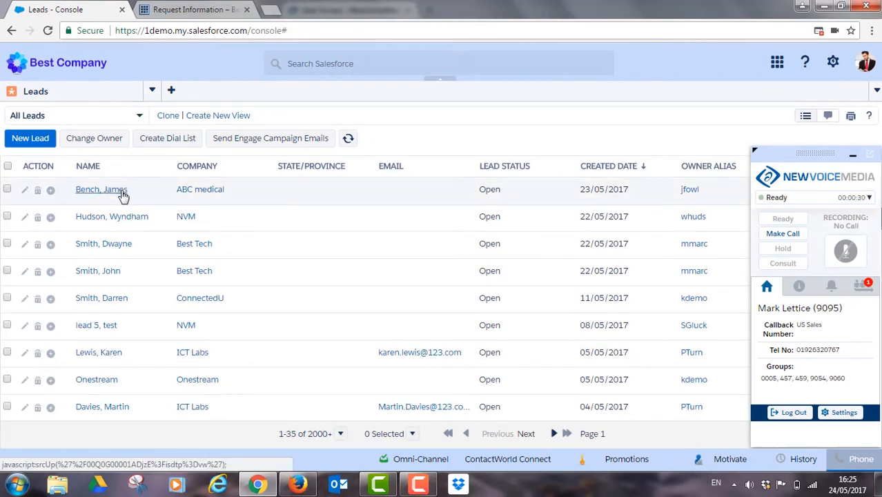
mouse_move(131, 194)
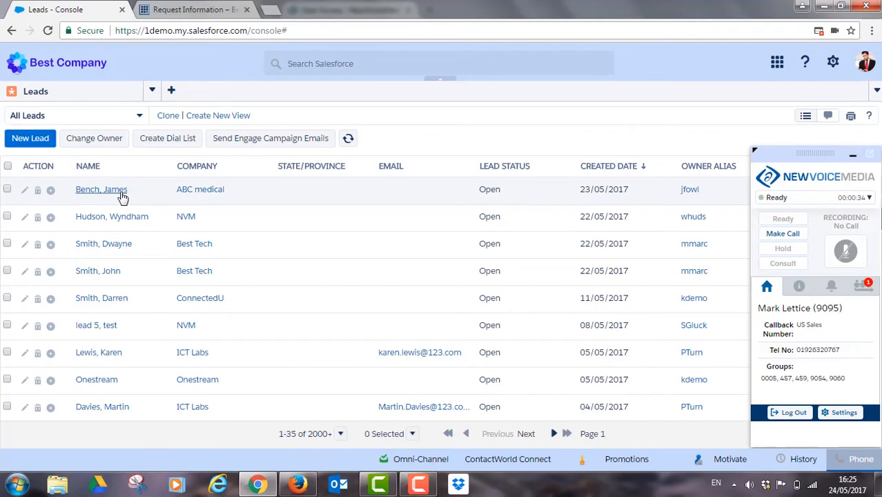
left_click(101, 189)
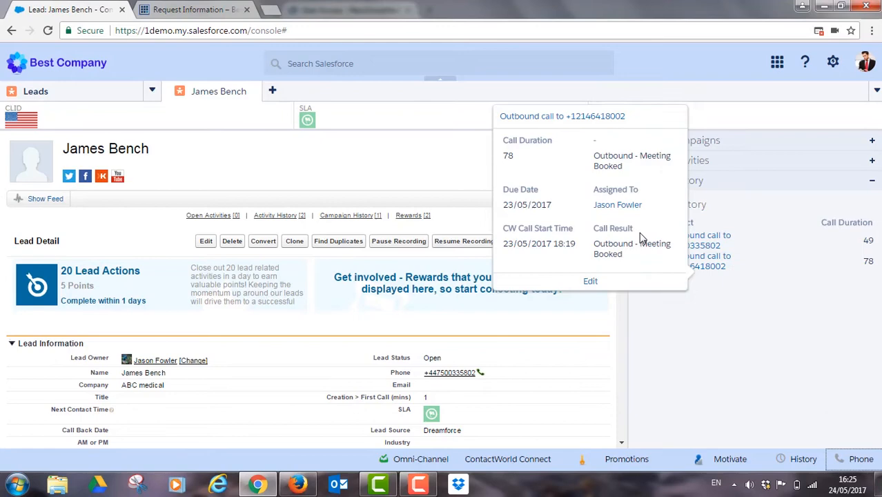
mouse_move(652, 297)
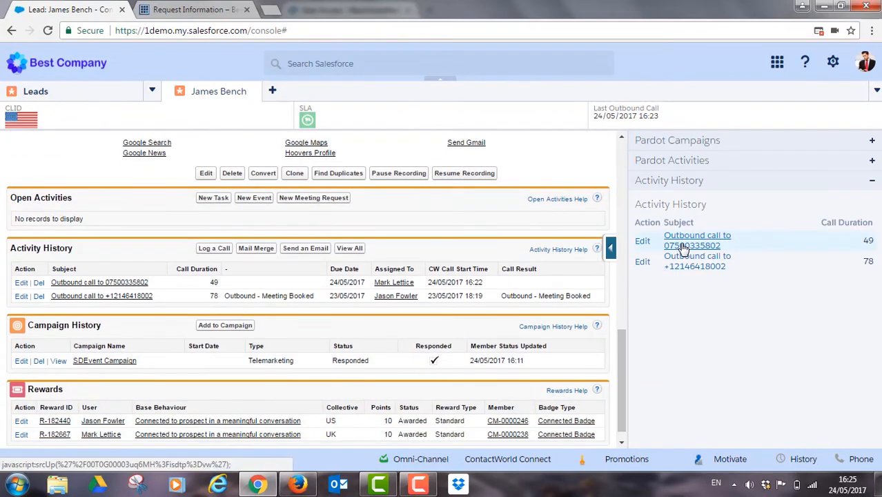
left_click(694, 246)
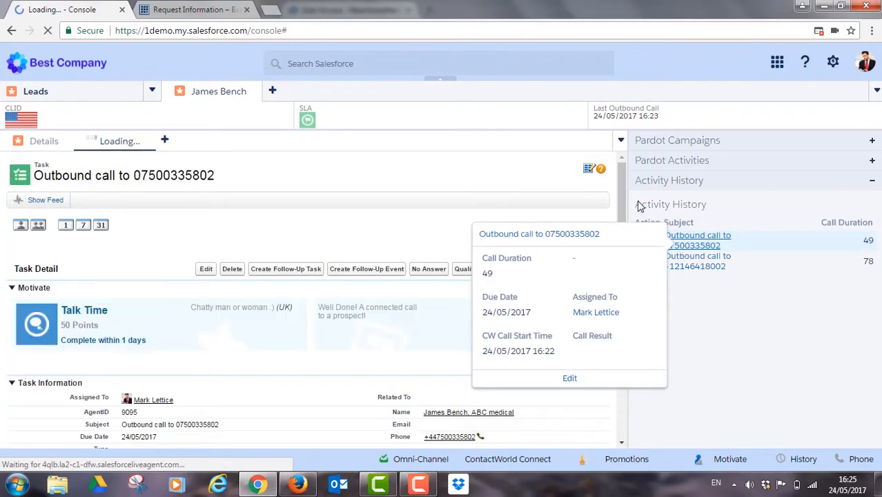
scroll("down", 3)
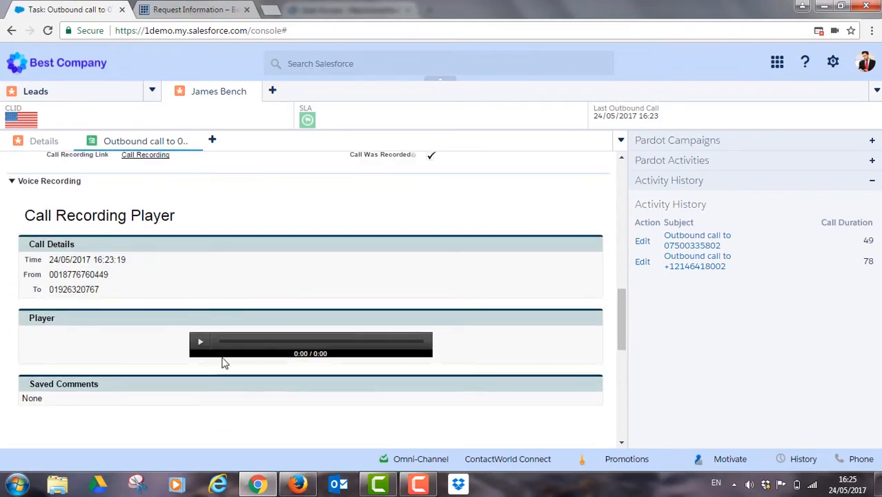
left_click(200, 343)
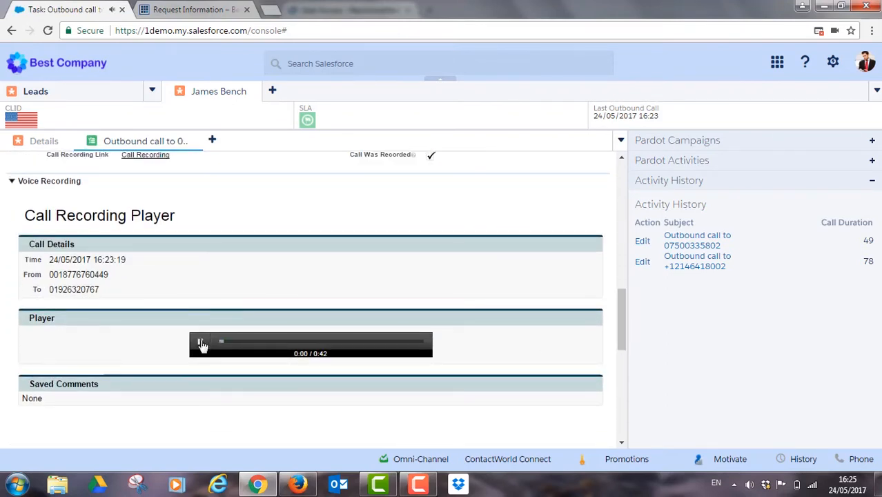
- Save the comment 'Comment' at 0:01 on the recording and return to the lead details
left_click(200, 343)
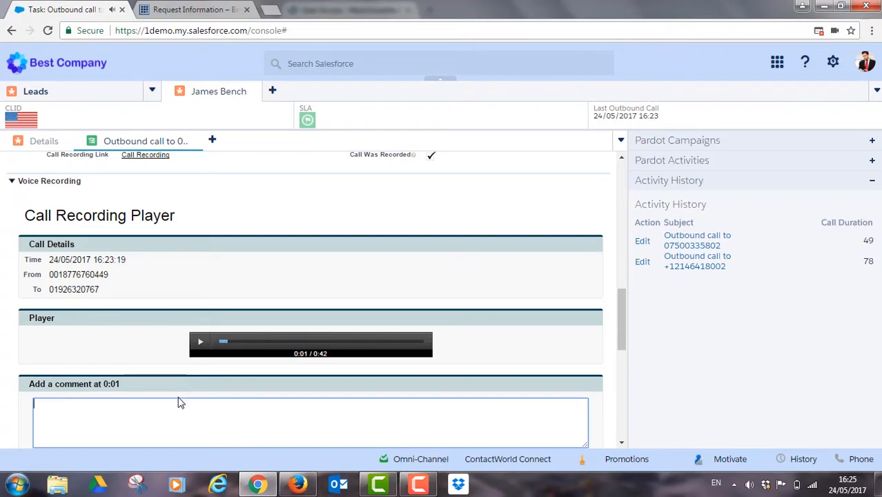
type("Comment")
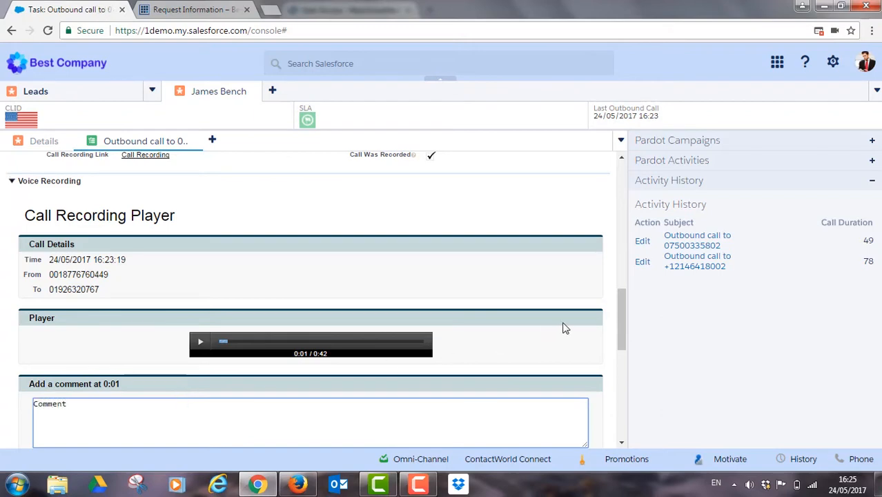
scroll("down", 3)
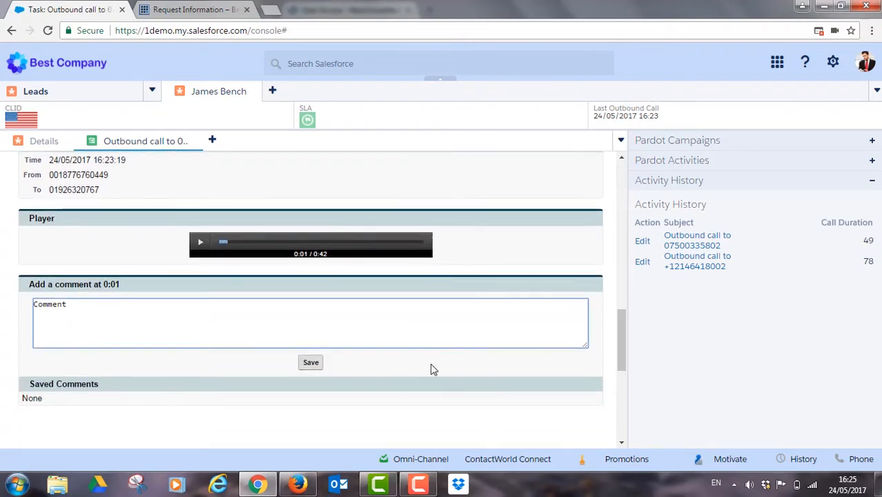
left_click(310, 362)
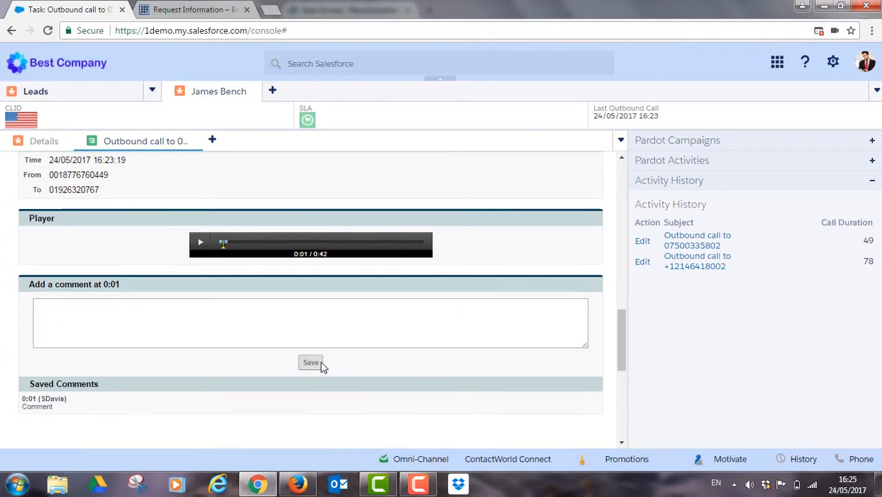
left_click(43, 141)
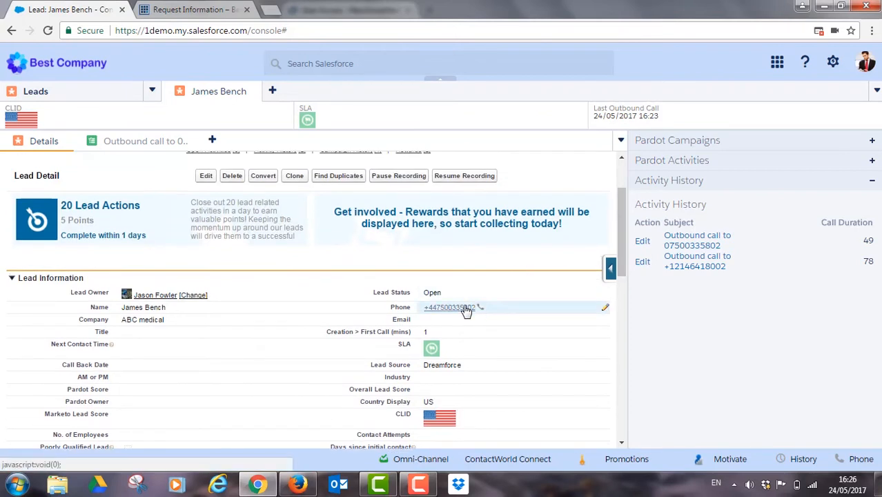
left_click(451, 306)
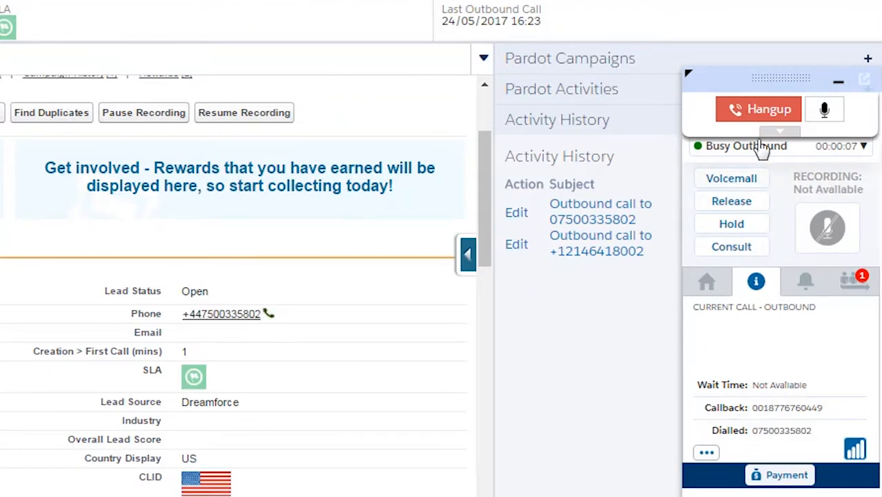
left_click(827, 228)
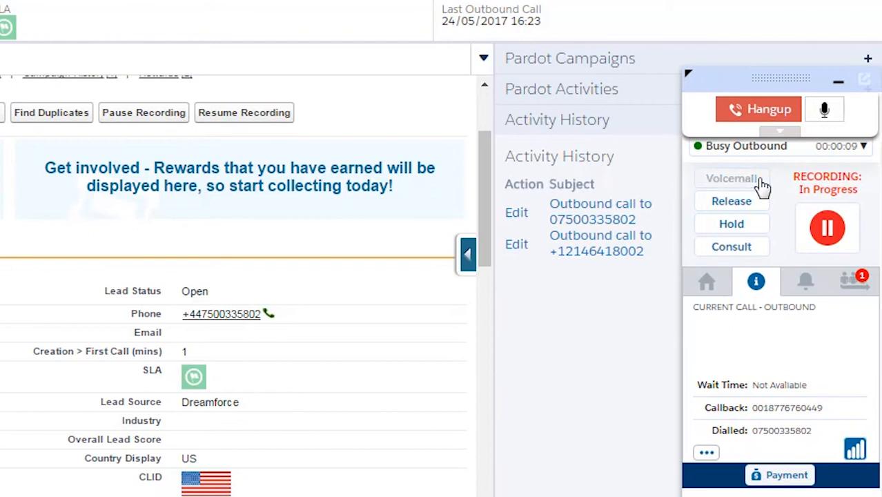
left_click(756, 109)
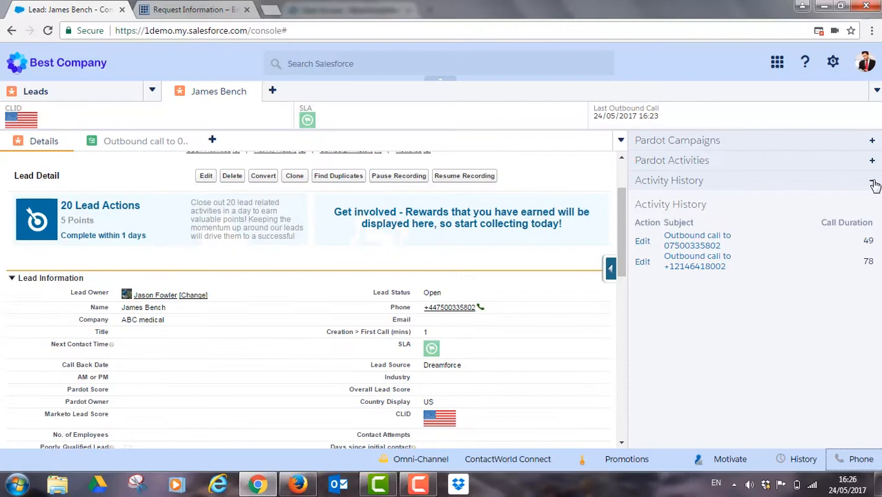
- Refresh the James Bench lead tab so both outbound calls appear in its history
left_click(877, 91)
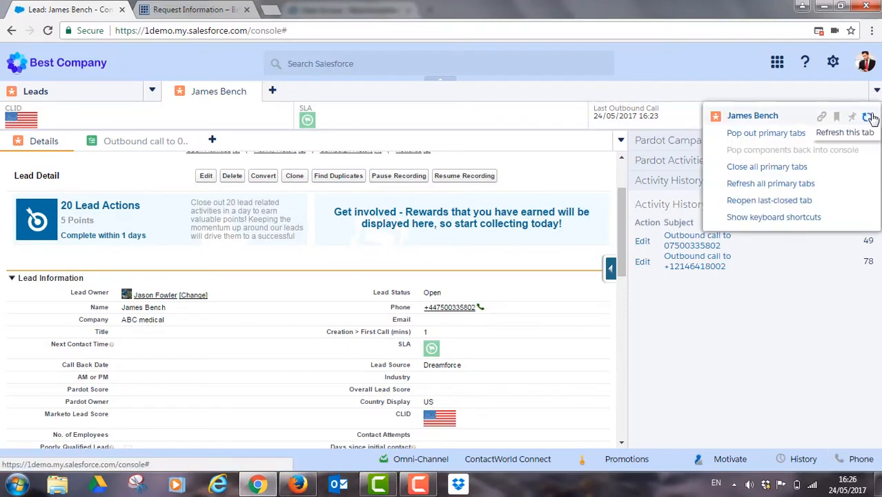
left_click(845, 132)
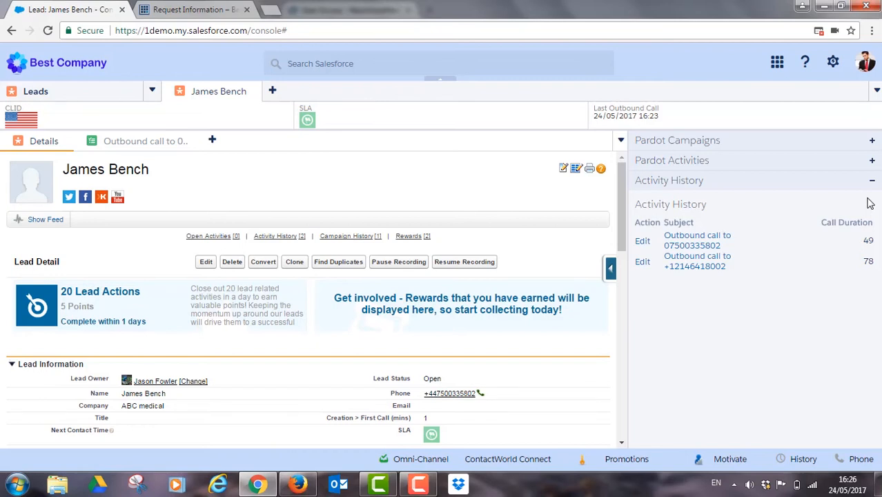
mouse_move(864, 193)
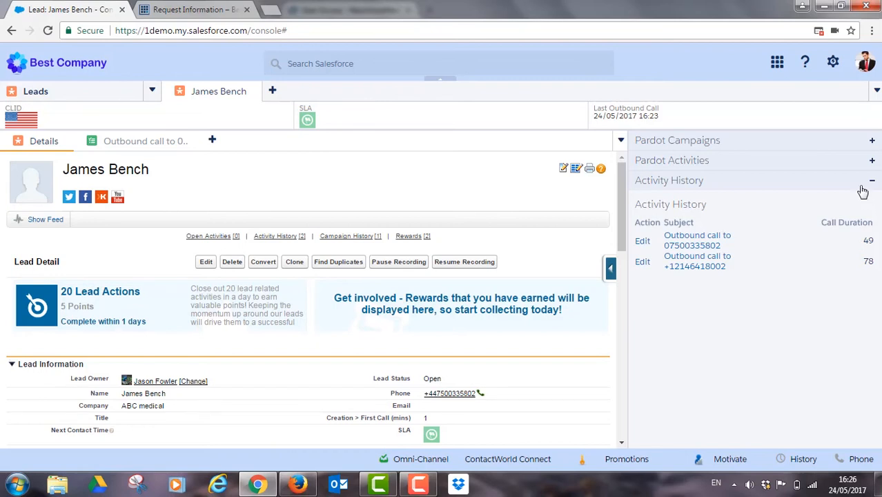
- Review the agent's Motivate points and rewards, paging through the widget stats
left_click(730, 459)
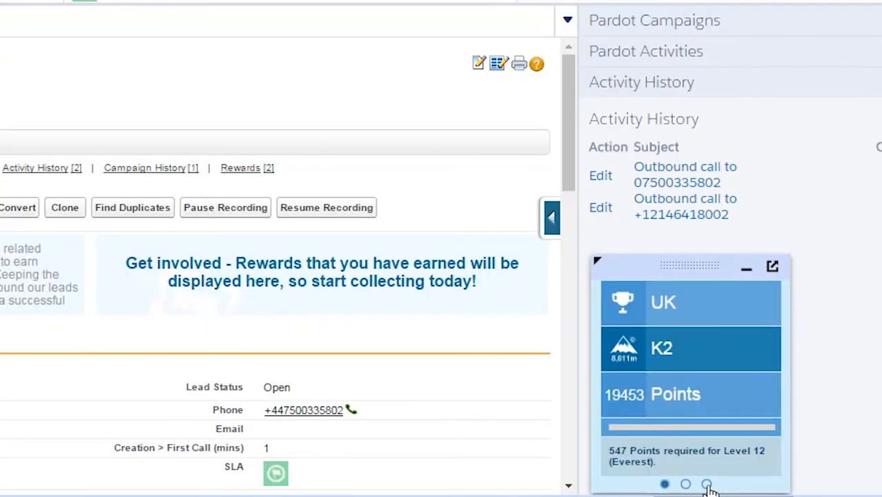
left_click(707, 483)
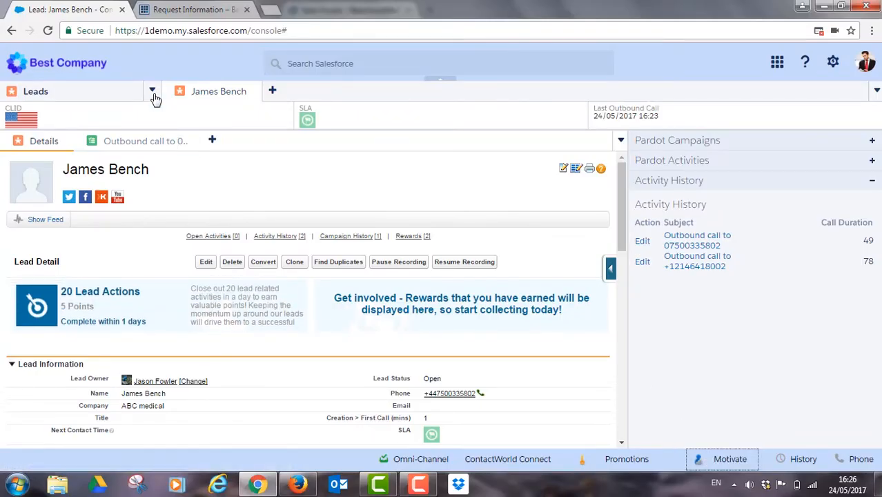
- Scroll the Best Company Sales dashboard through call volume, ring/talk time and target-account charts
left_click(152, 91)
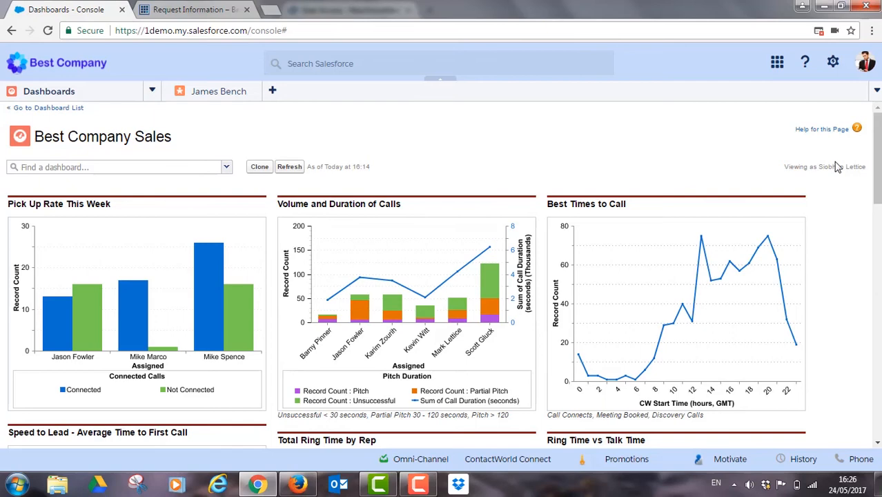
scroll("down", 3)
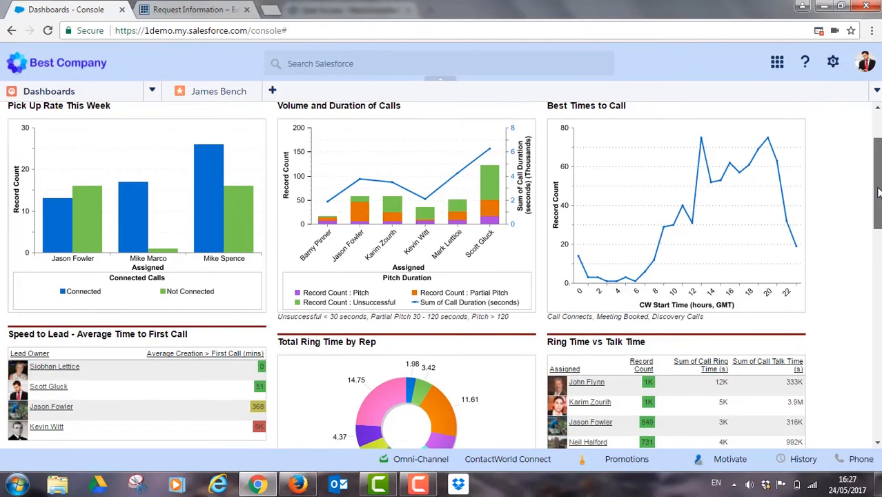
scroll("down", 3)
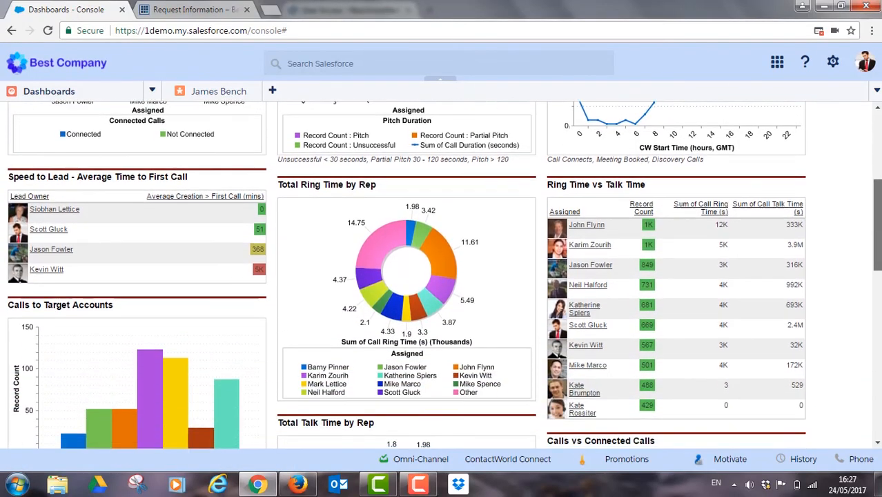
scroll("down", 3)
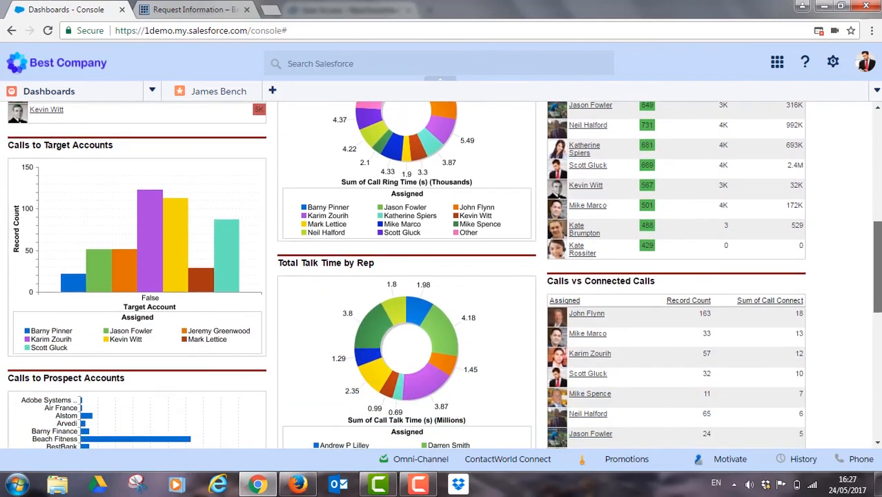
scroll("down", 3)
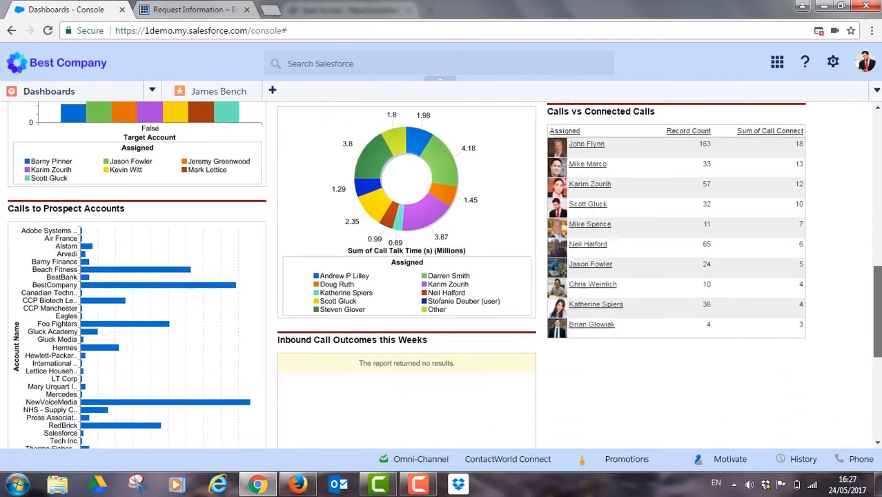